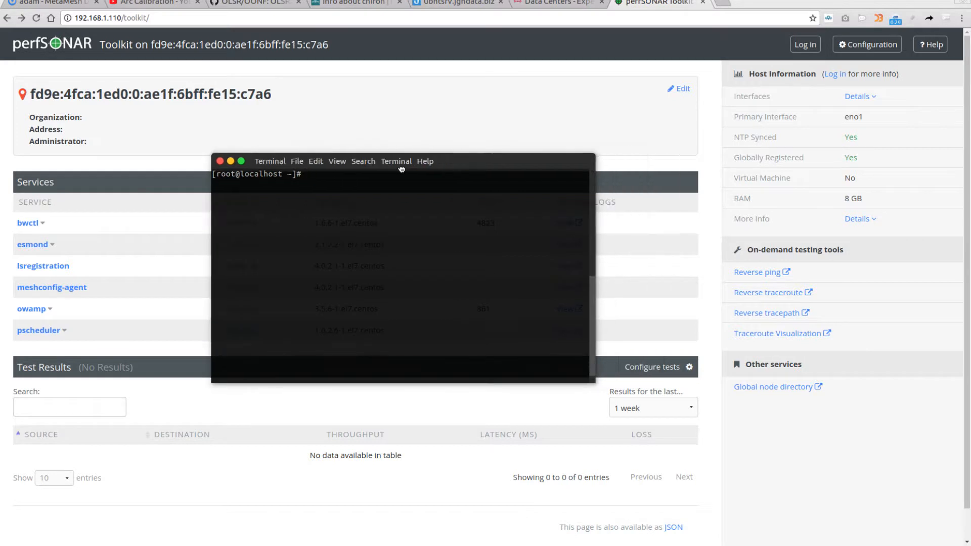
# Select and scroll through the disk's SMART report to view its attribute table and error log.
pyautogui.moveTo(401, 161); pyautogui.dragTo(443, 228)
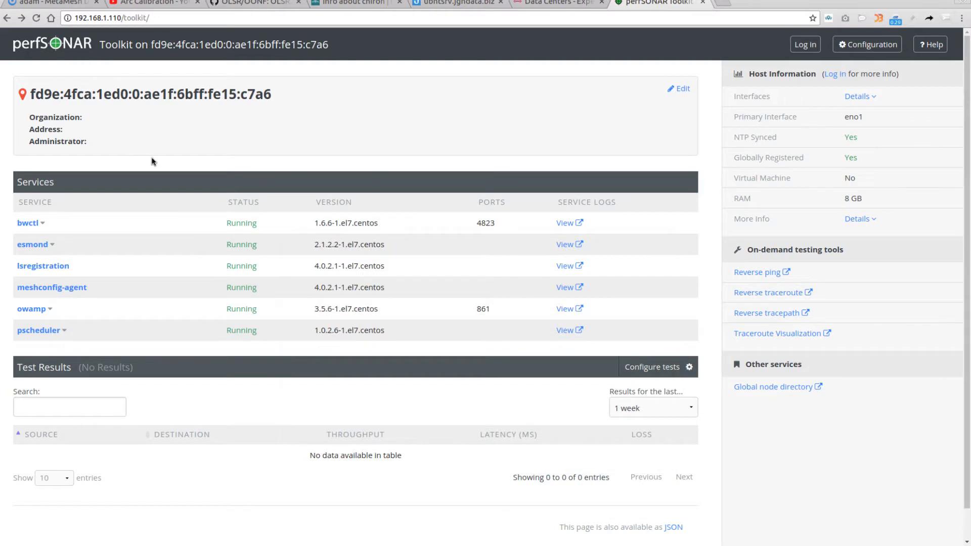
pyautogui.moveTo(748, 89)
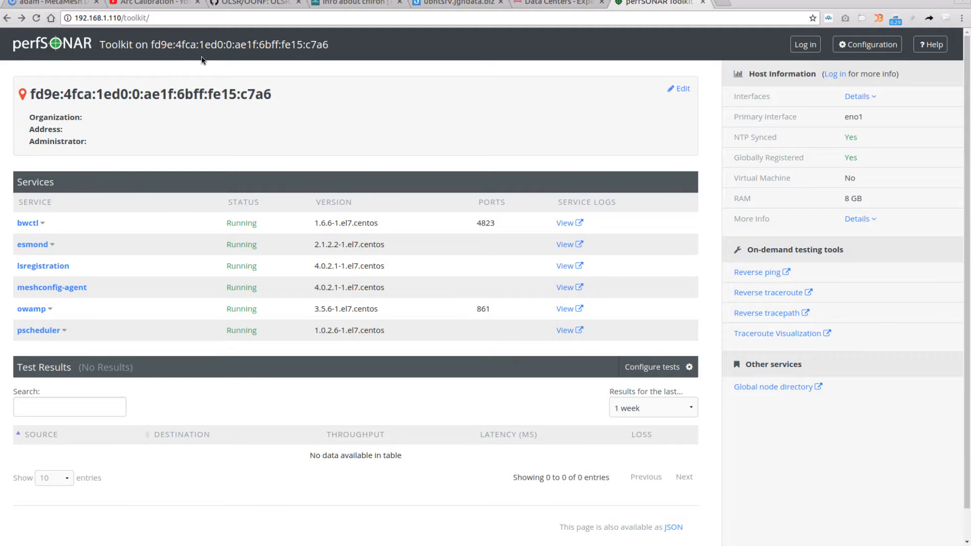
pyautogui.scroll(-3)
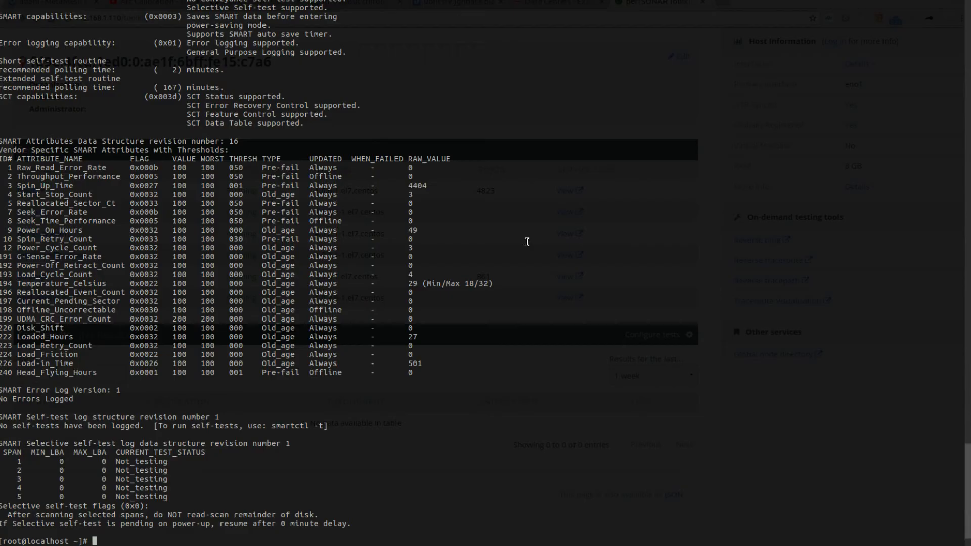
pyautogui.moveTo(317, 177)
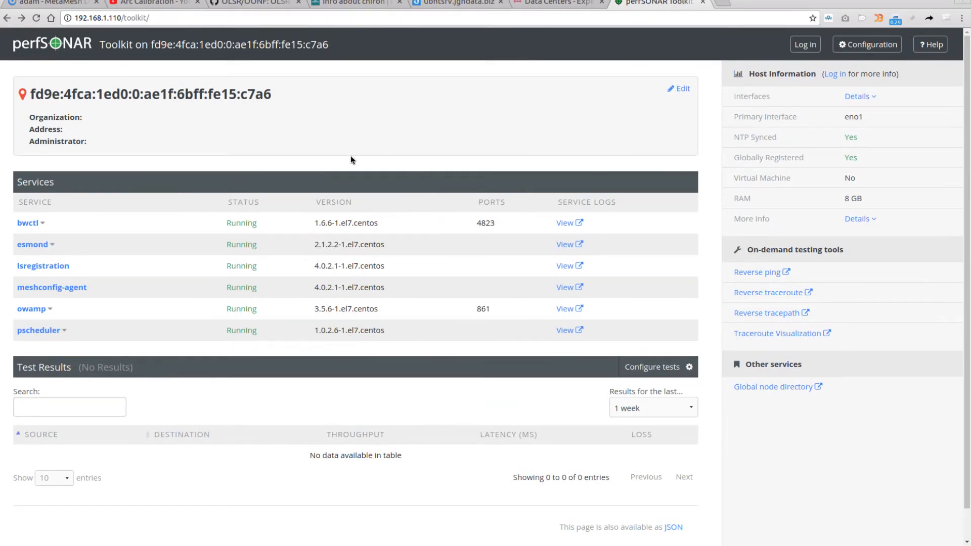
pyautogui.moveTo(2, 184)
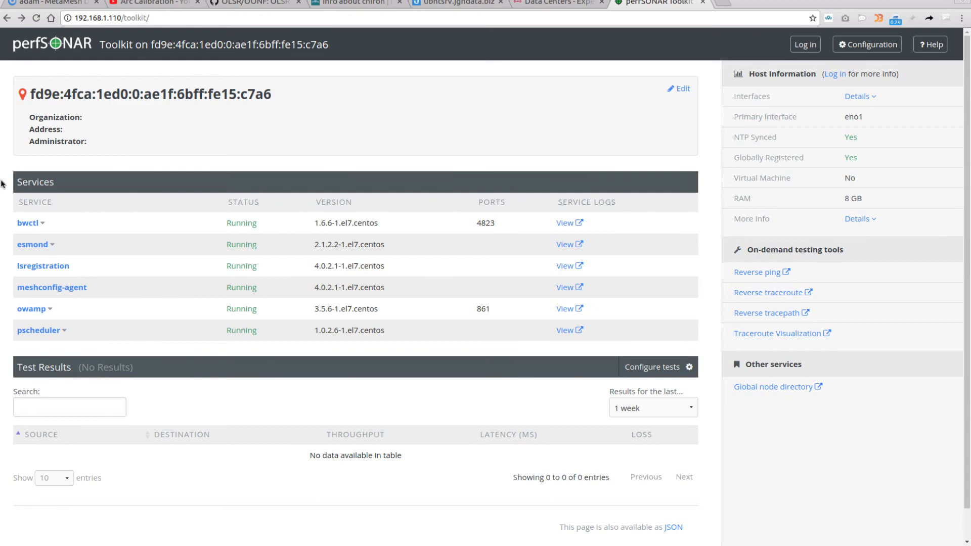